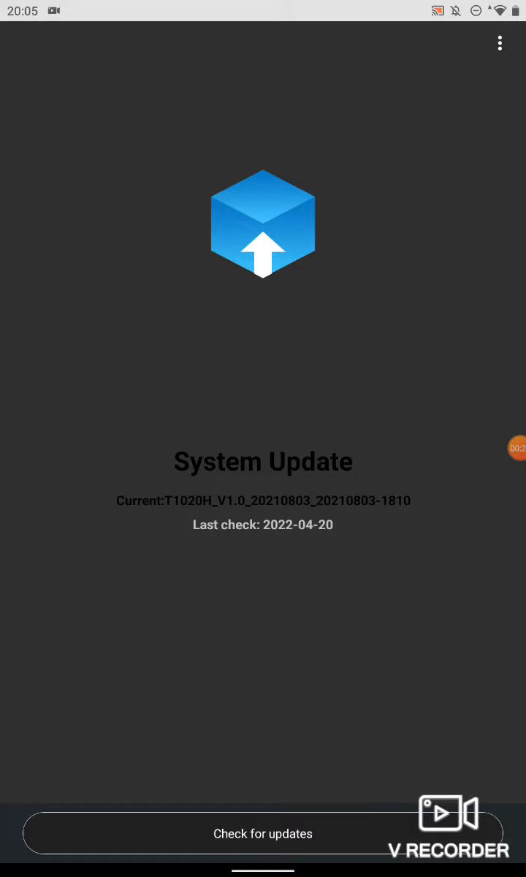
Run System Update's check for firmware newer than T1020H_V1.0_20210803.
left_click(262, 834)
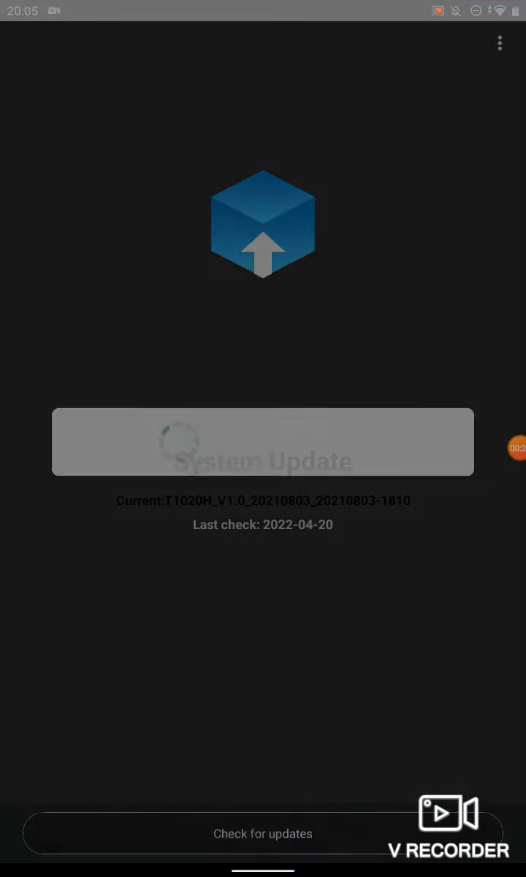
left_click(262, 833)
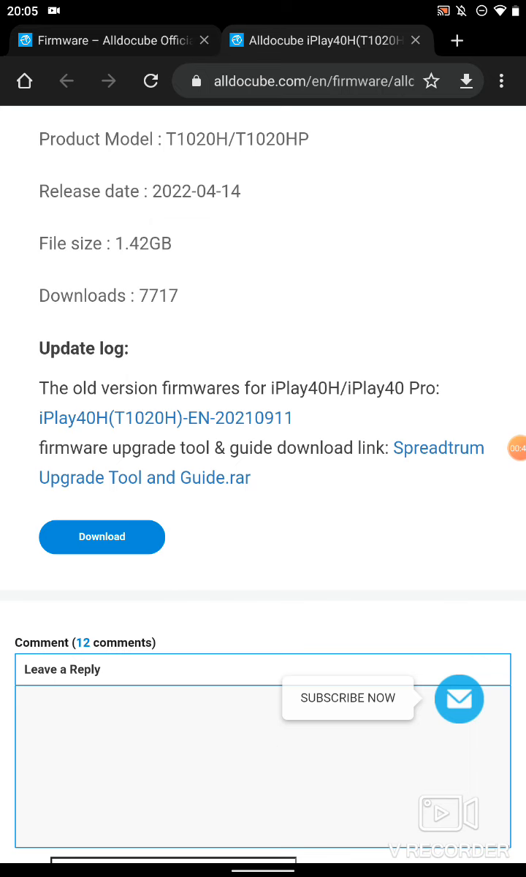
Bring the New iPlay40H(T1020H)-EN-20220323 firmware entry, released 2022-04-14, into view.
scroll("up", 3)
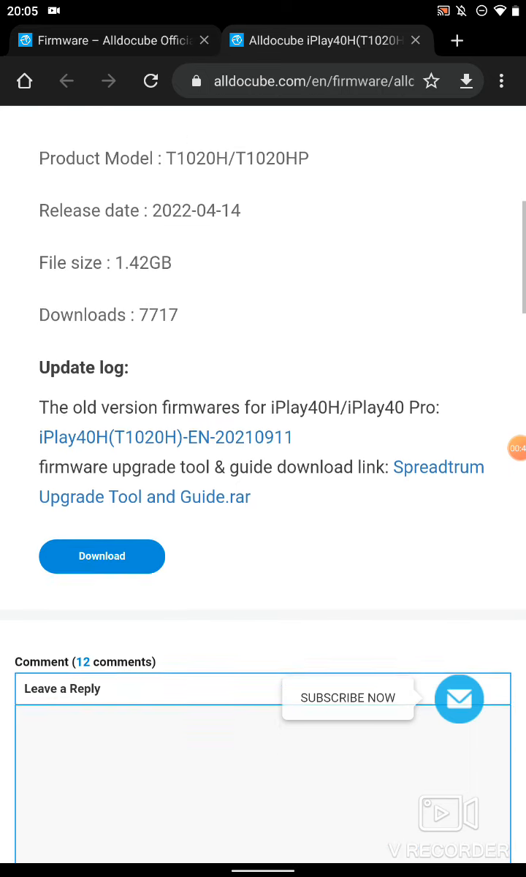
scroll("up", 3)
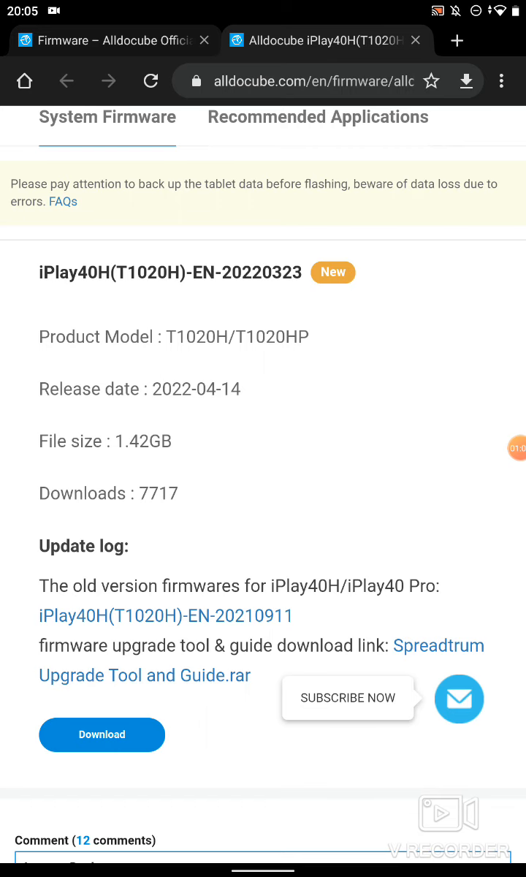
scroll("down", 3)
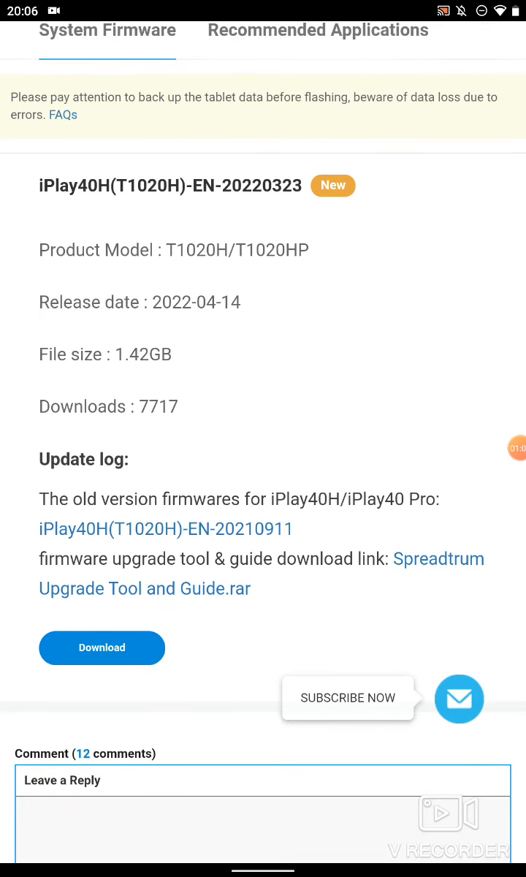
Read through visitor comments complaining about Wi-Fi bugs and updates not arriving.
scroll("down", 3)
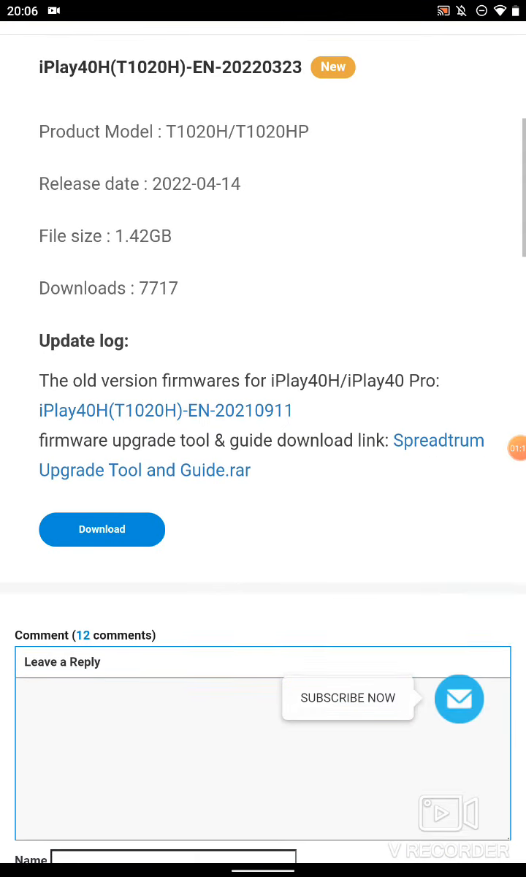
scroll("down", 3)
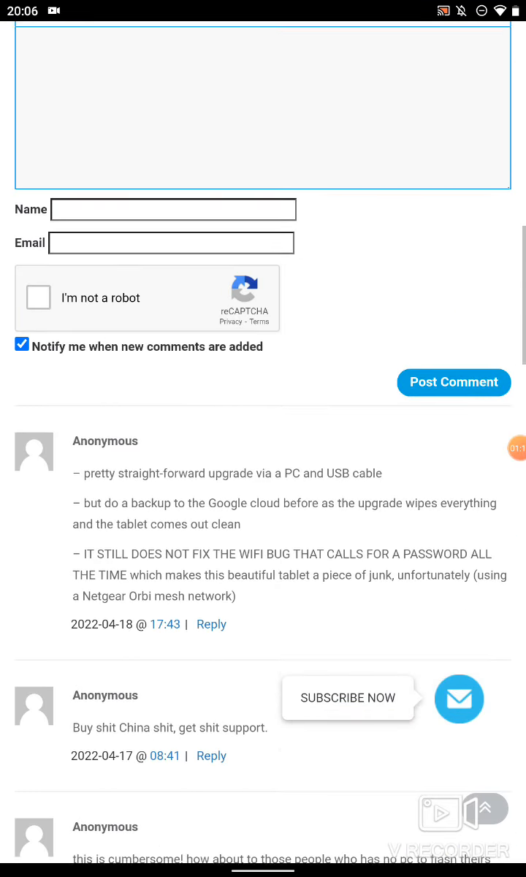
scroll("down", 3)
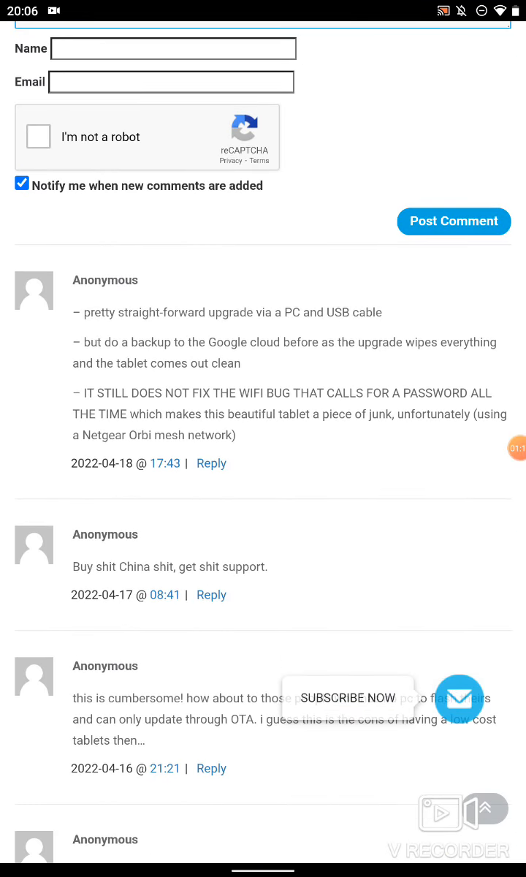
scroll("down", 3)
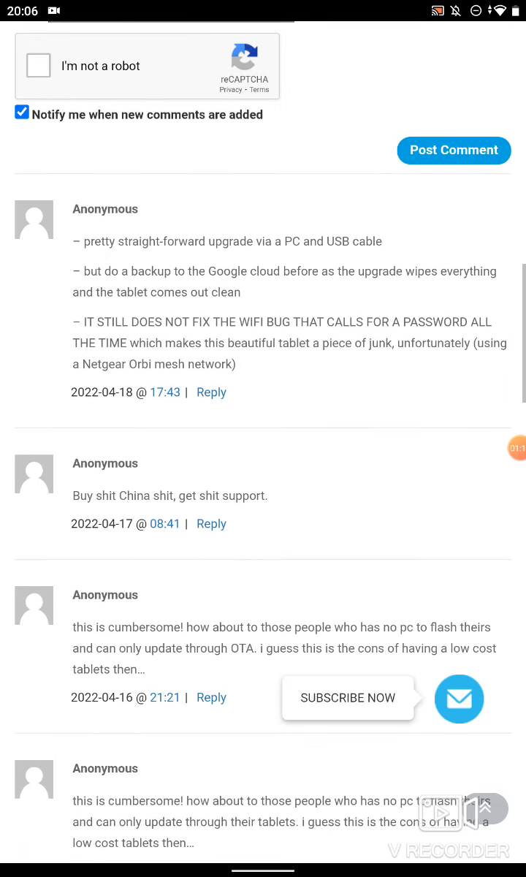
scroll("down", 3)
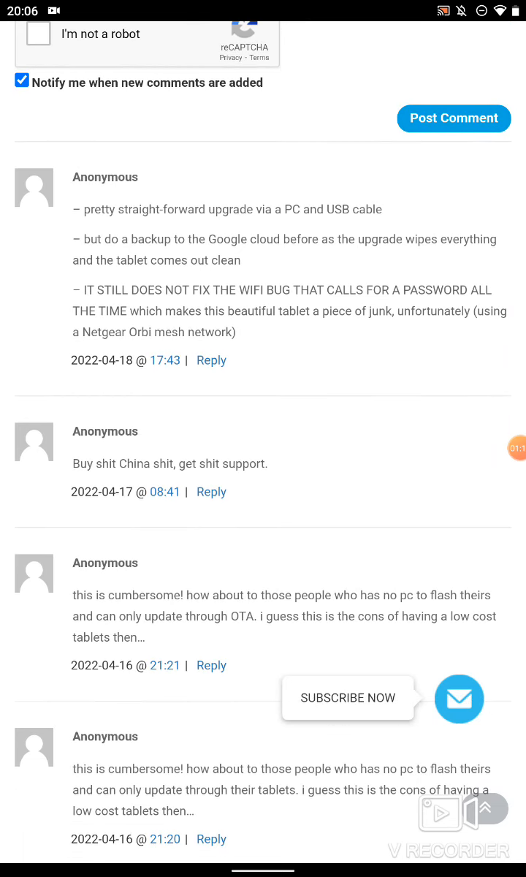
scroll("down", 3)
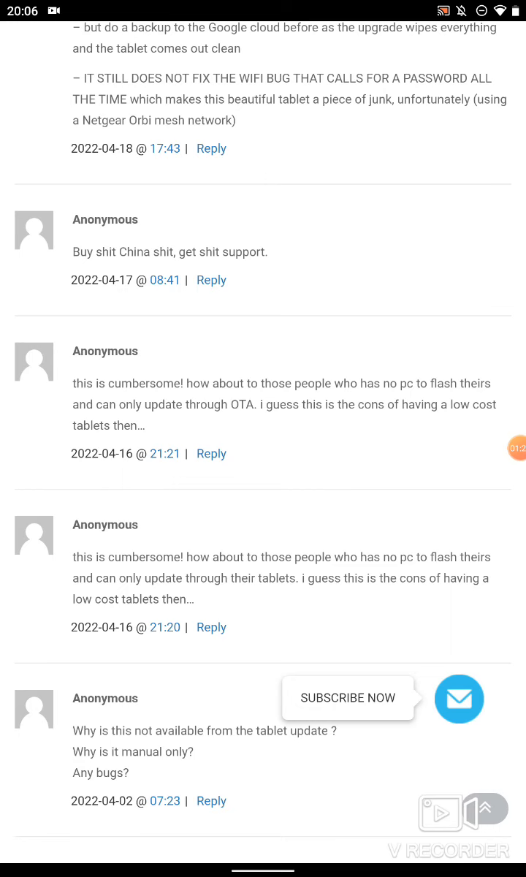
scroll("down", 3)
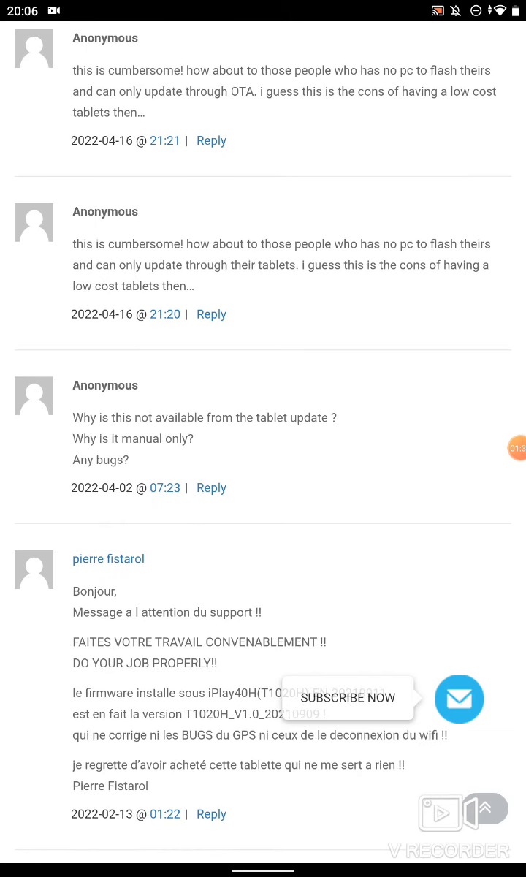
scroll("down", 3)
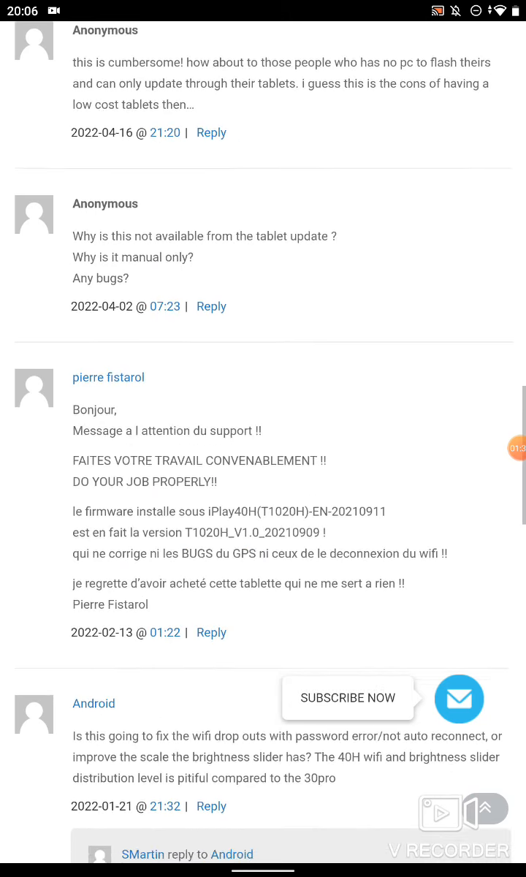
scroll("down", 3)
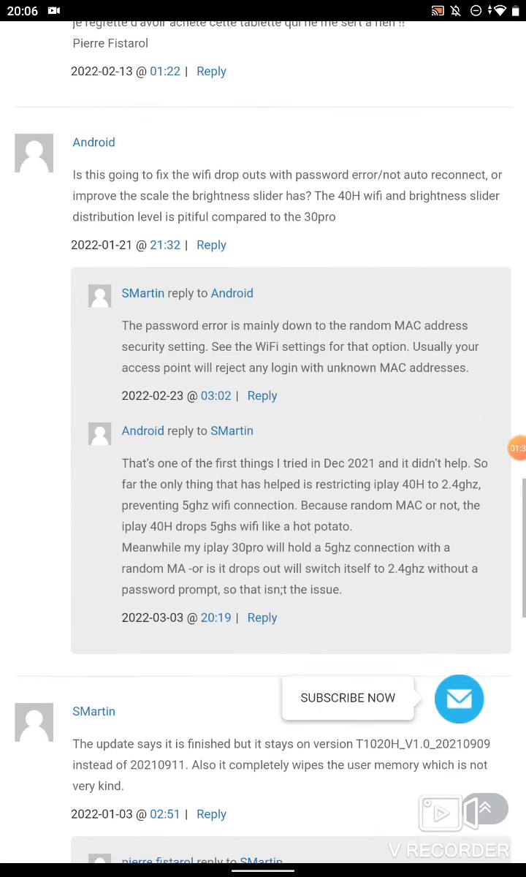
scroll("down", 3)
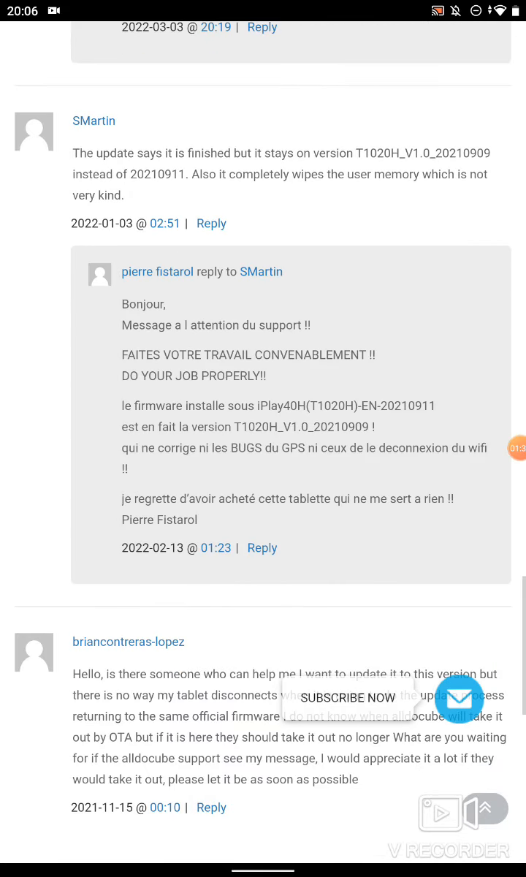
scroll("down", 3)
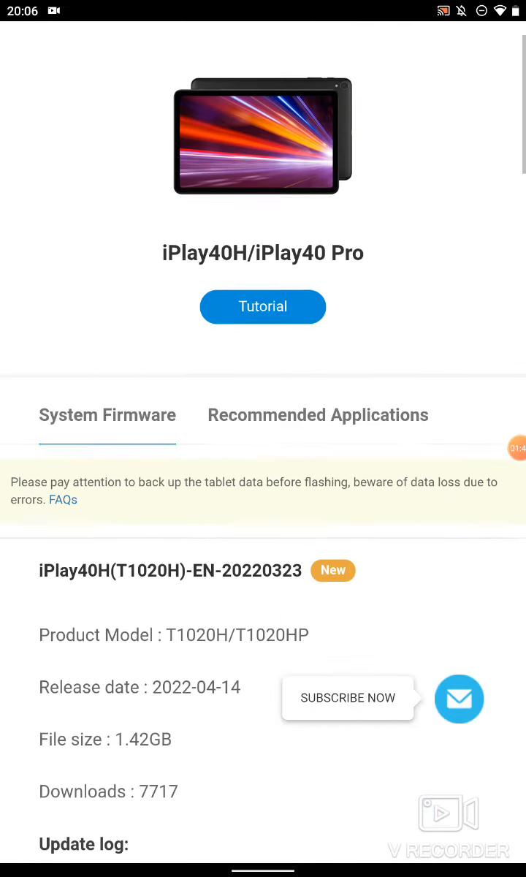
Review the iPlay40H firmware update log and upgrade-tool link.
scroll("down", 3)
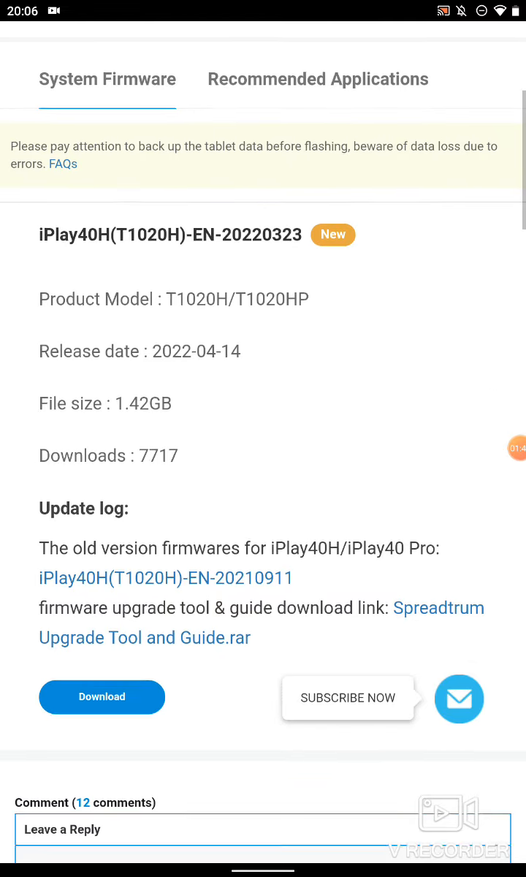
scroll("down", 3)
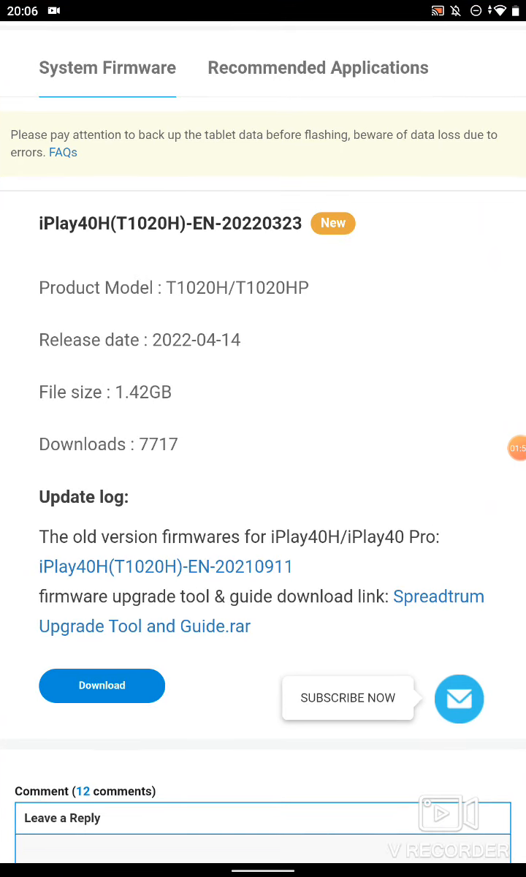
scroll("down", 3)
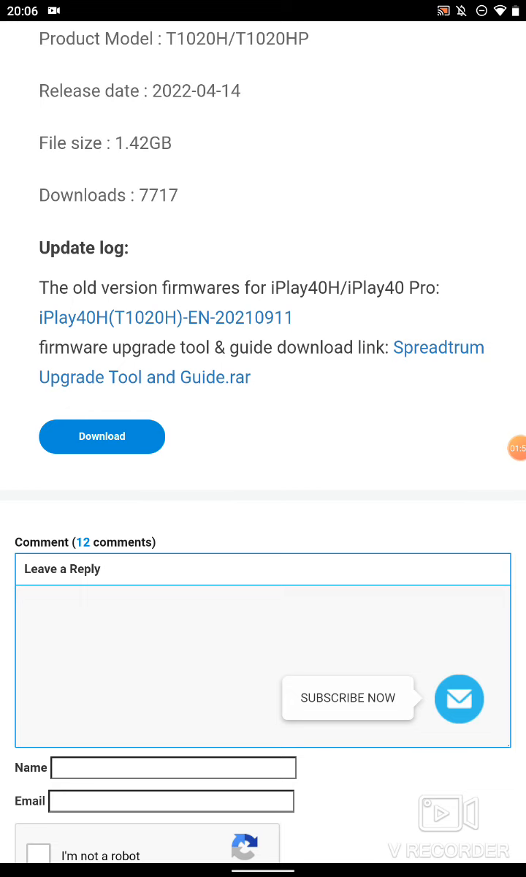
scroll("down", 3)
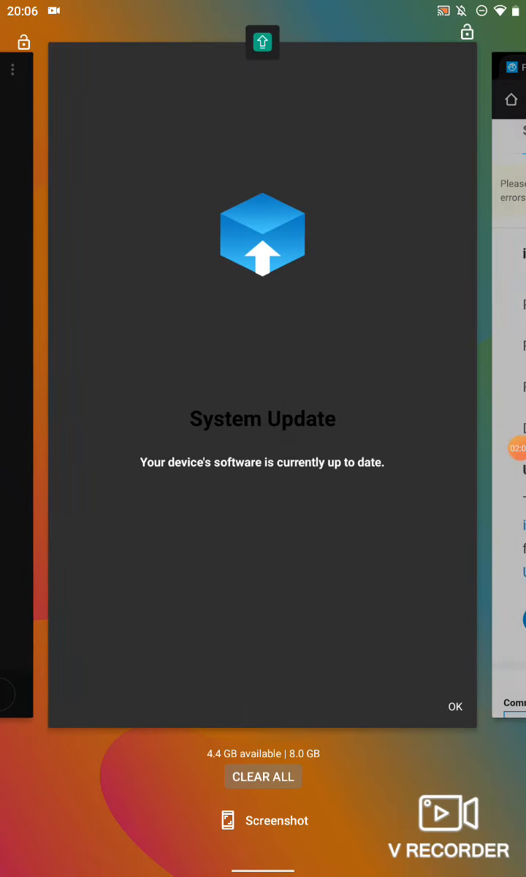
Go to About tablet (iPlay_40Pro, 8 GB RAM) and open System Update.
left_click(454, 706)
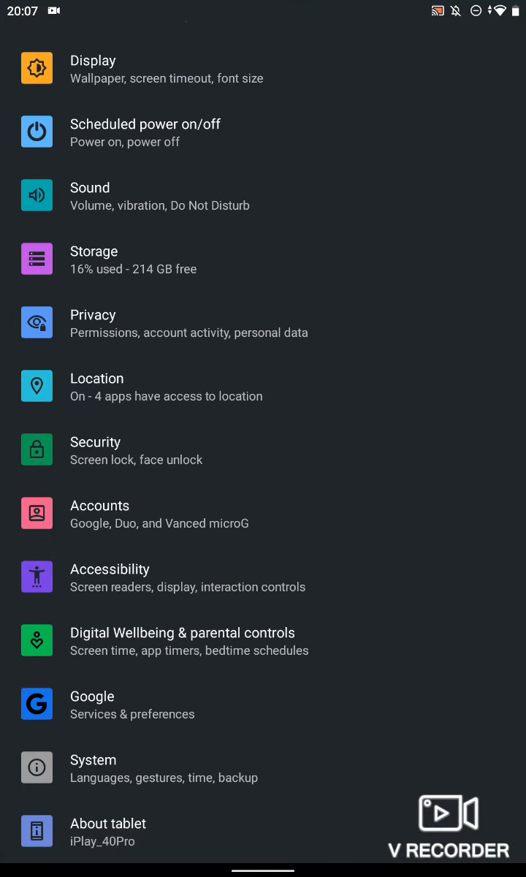
left_click(108, 831)
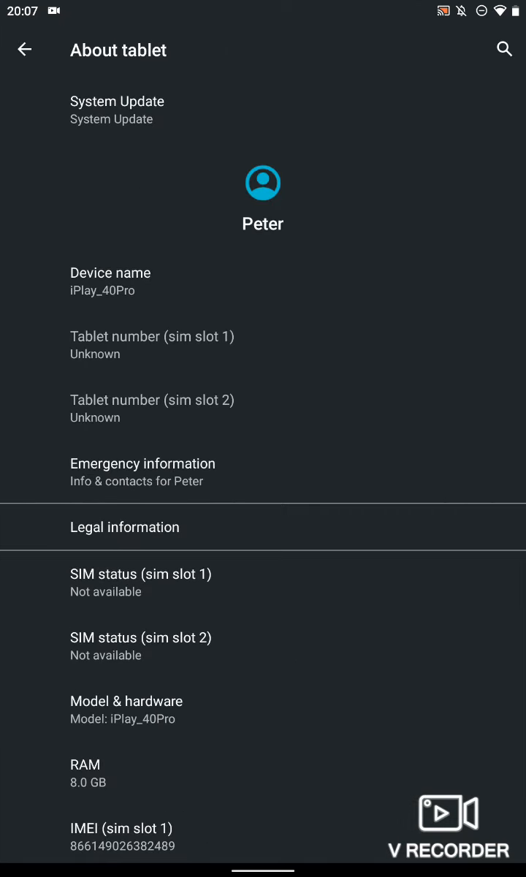
left_click(117, 101)
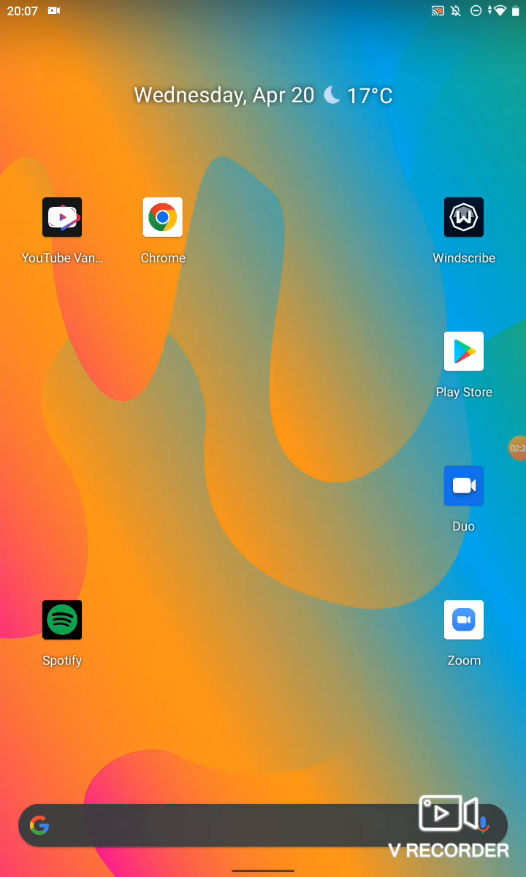
Launch AliExpress from an 'ali' search and open the ALLDOCUBE Official Store chat.
type("a")
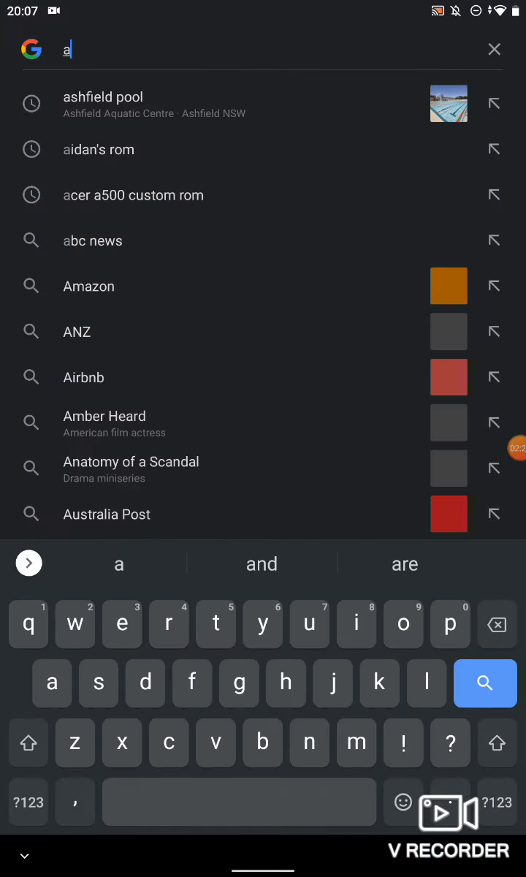
type("li")
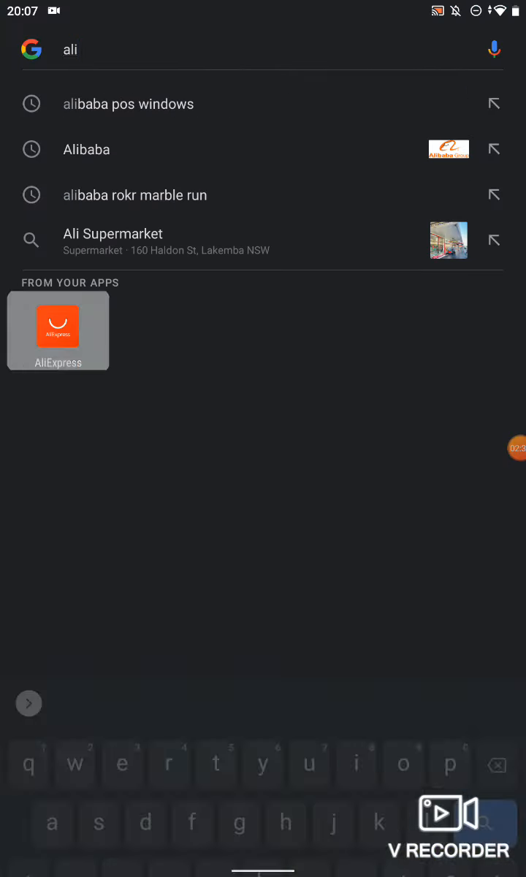
left_click(58, 326)
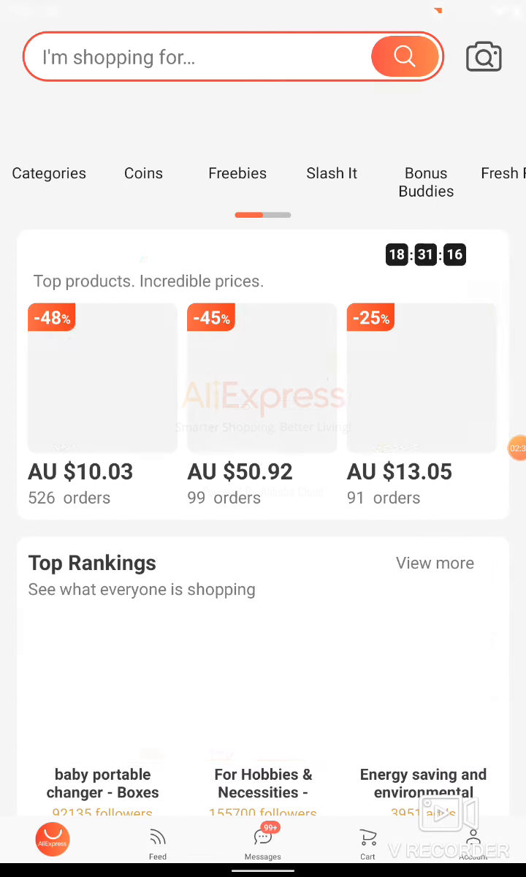
type("solder tip set")
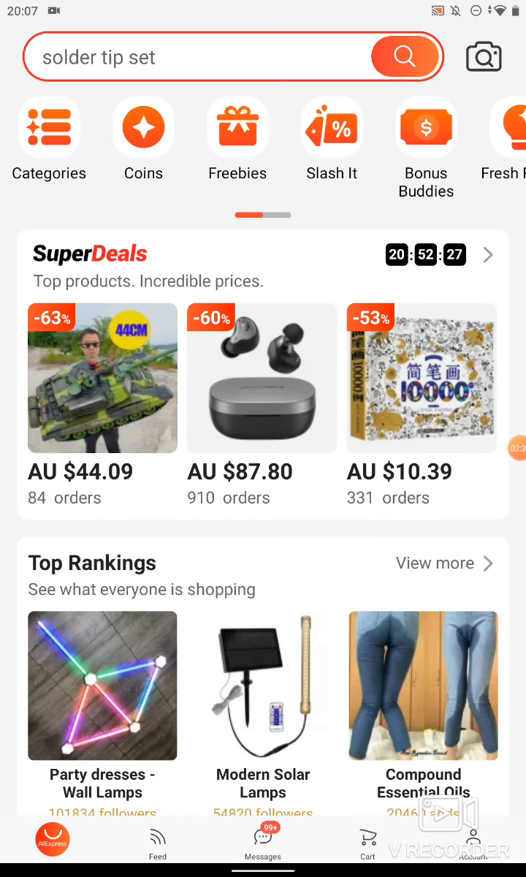
left_click(262, 841)
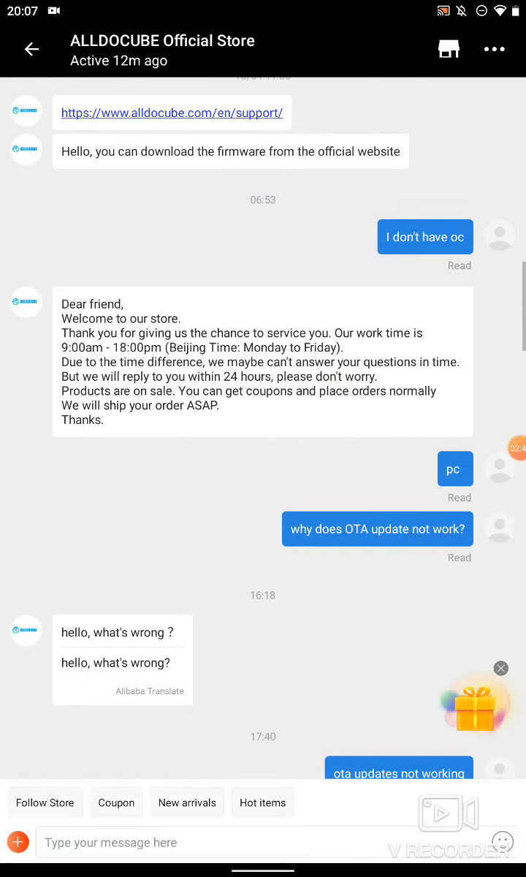
scroll("down", 3)
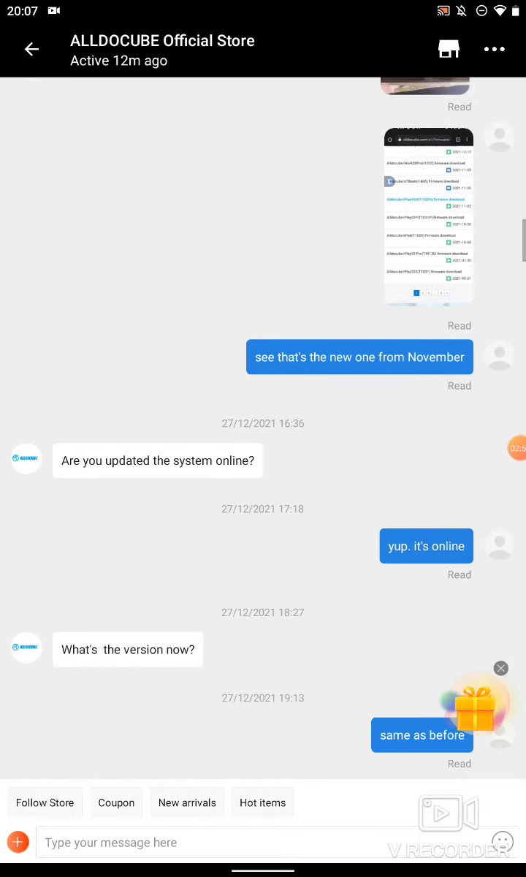
scroll("up", 3)
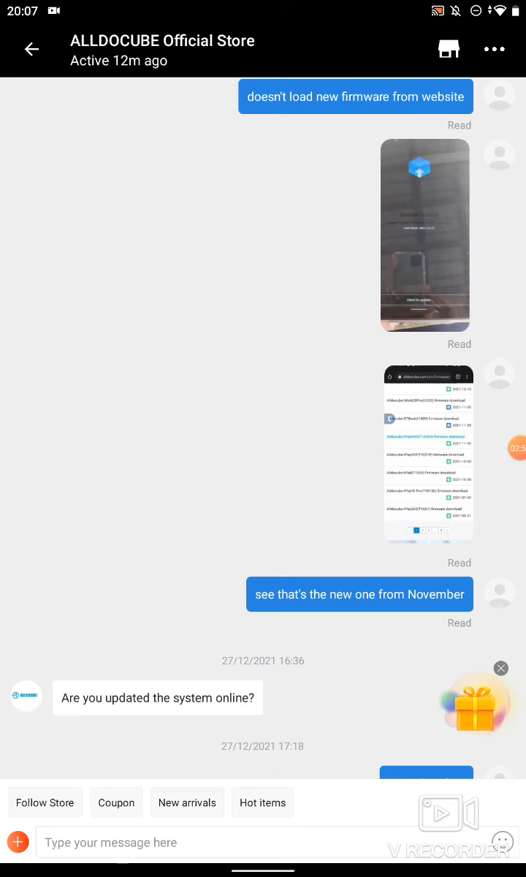
scroll("down", 3)
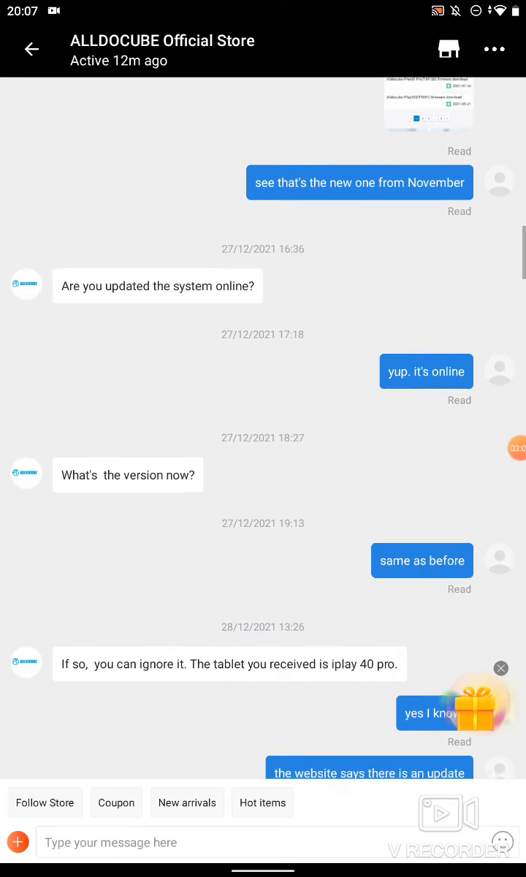
scroll("down", 3)
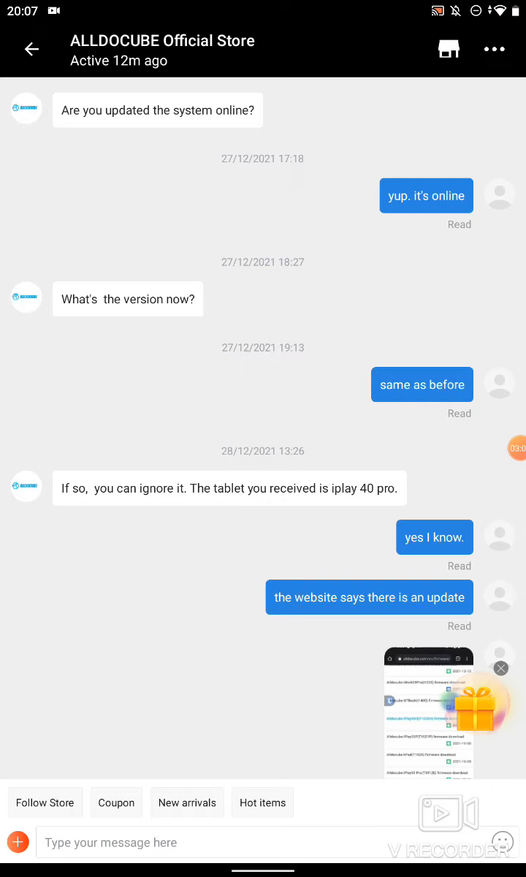
scroll("down", 3)
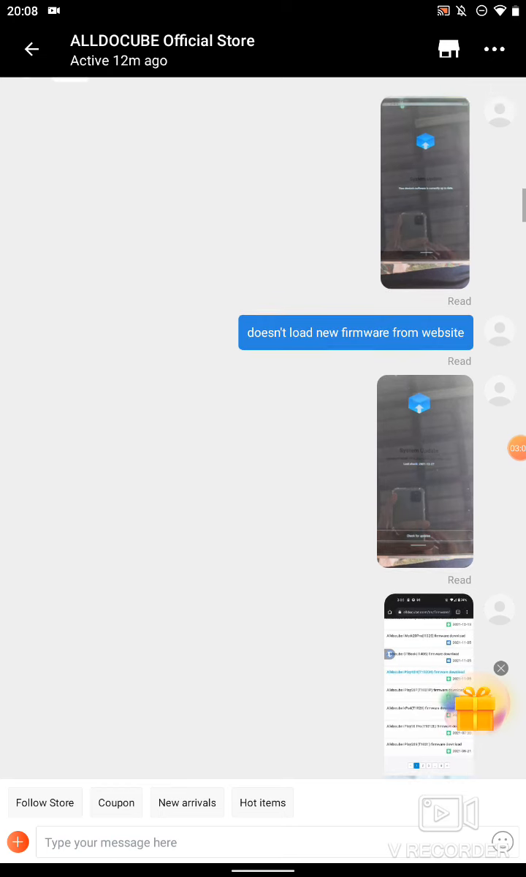
scroll("down", 3)
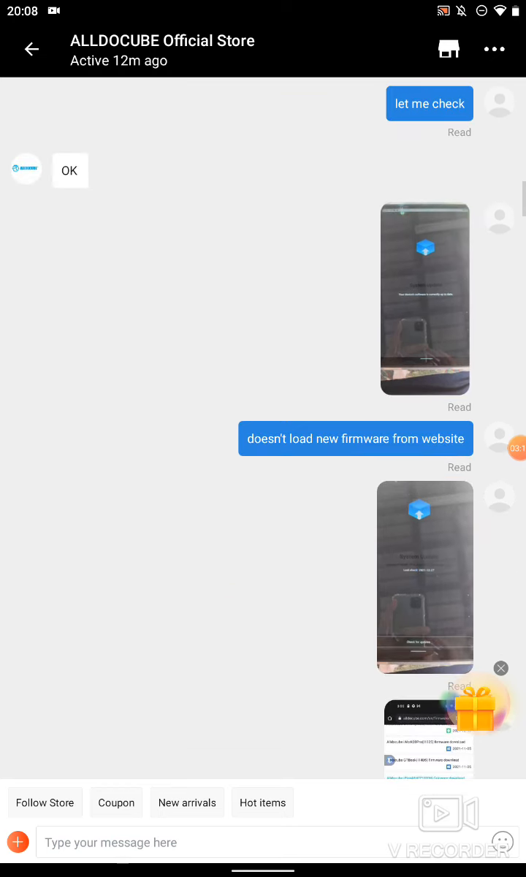